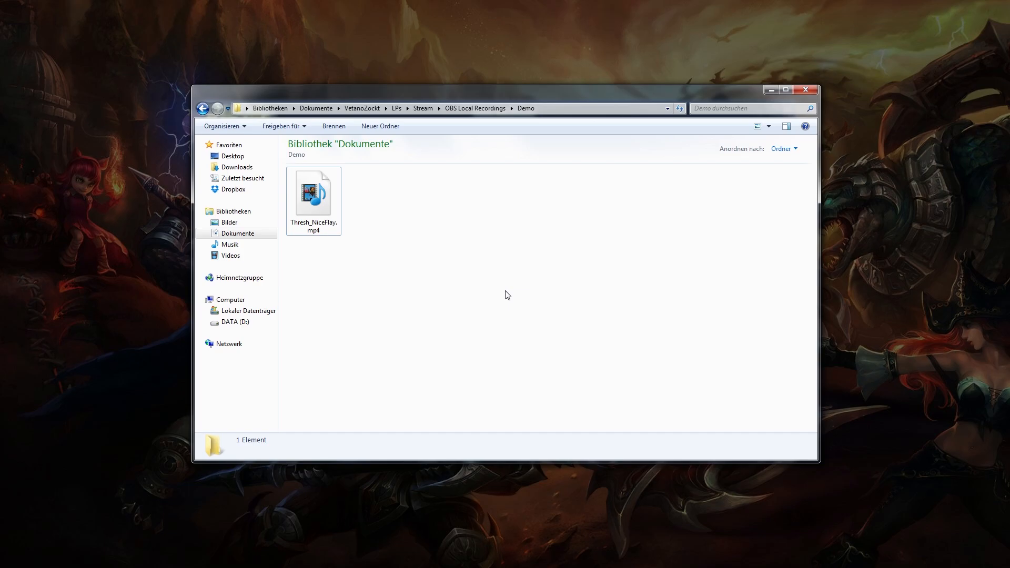
# Select Thresh_NiceFlay.mp4 in the Demo folder to show its details (20 seconds, 1920×1080, 90.1 MB).
pyautogui.click(313, 194)
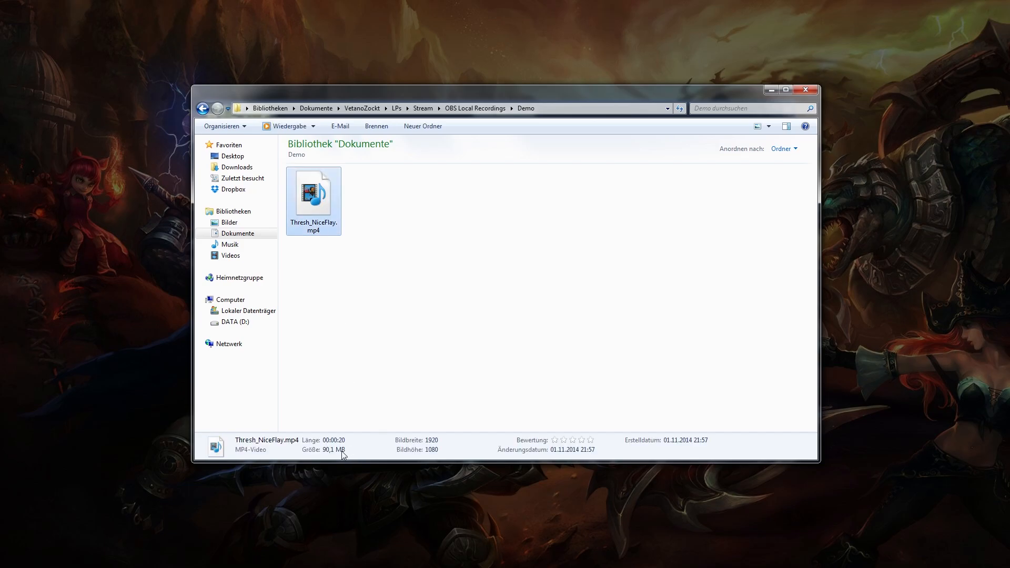
pyautogui.moveTo(326, 462)
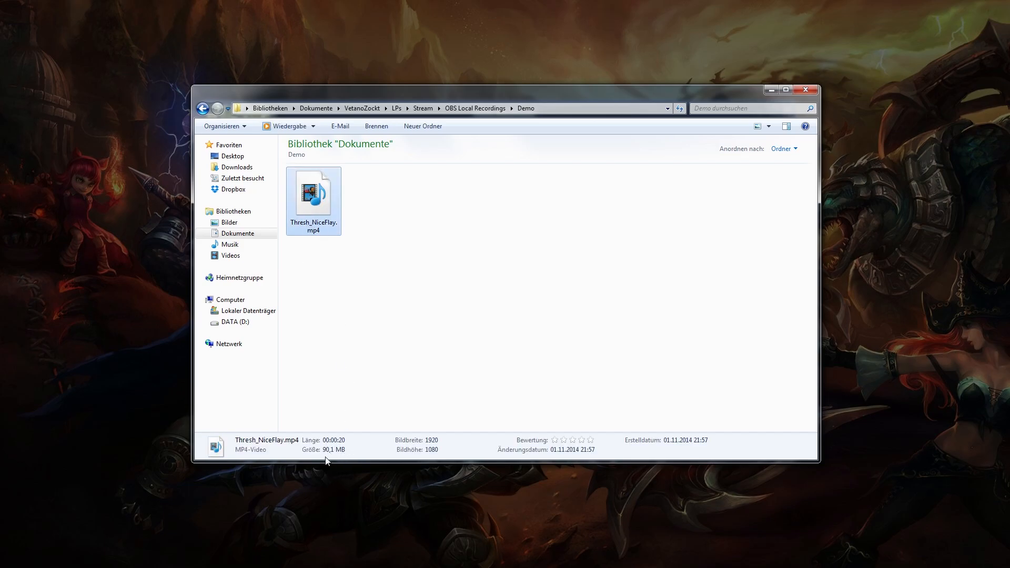
pyautogui.moveTo(328, 291)
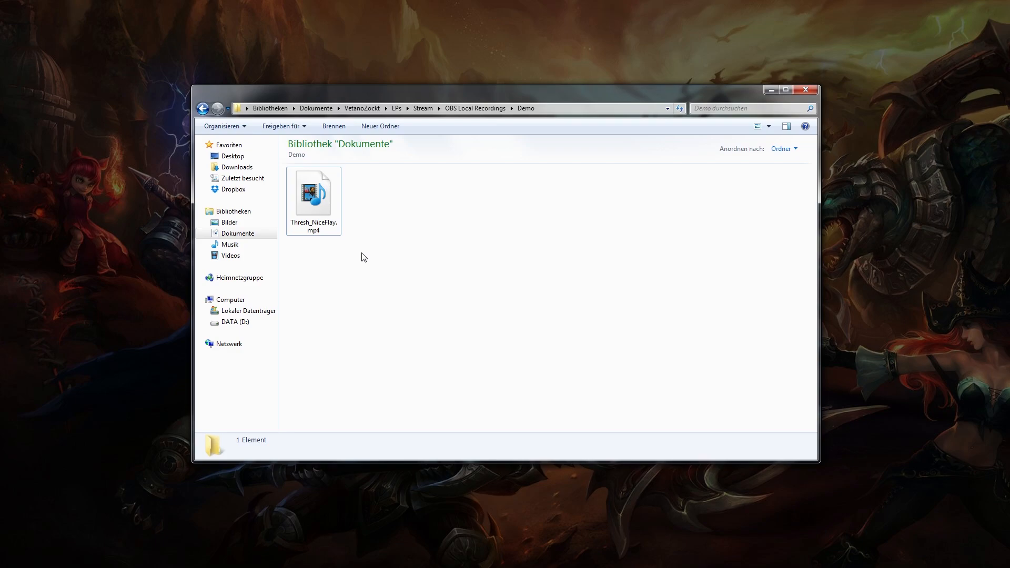
pyautogui.doubleClick(313, 191)
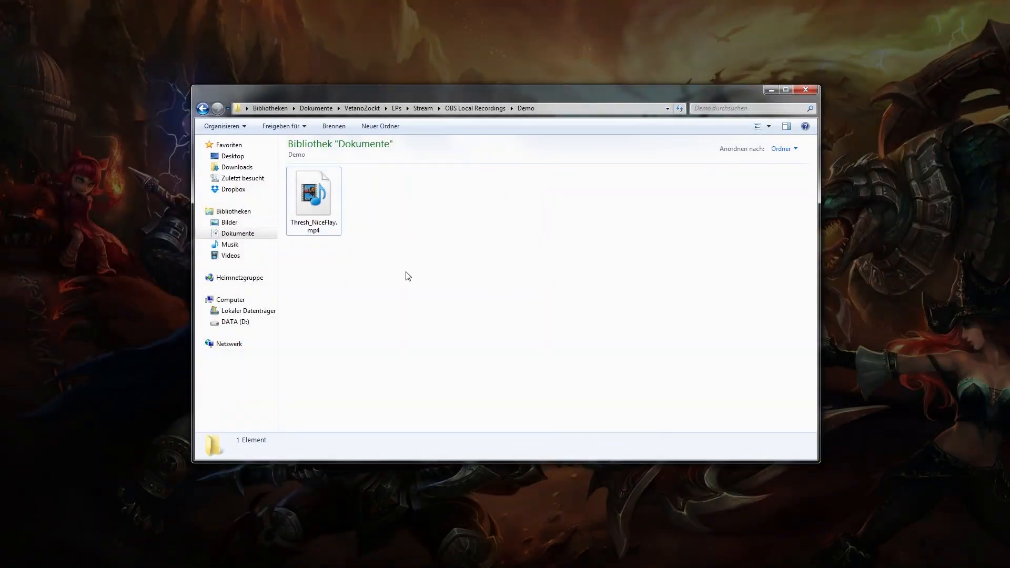
pyautogui.click(314, 192)
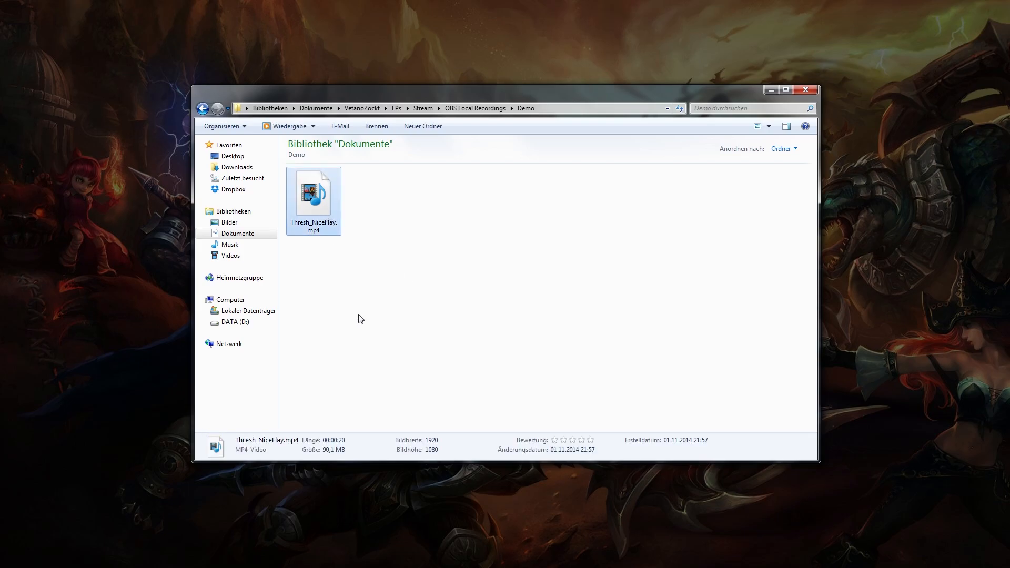
pyautogui.moveTo(407, 223)
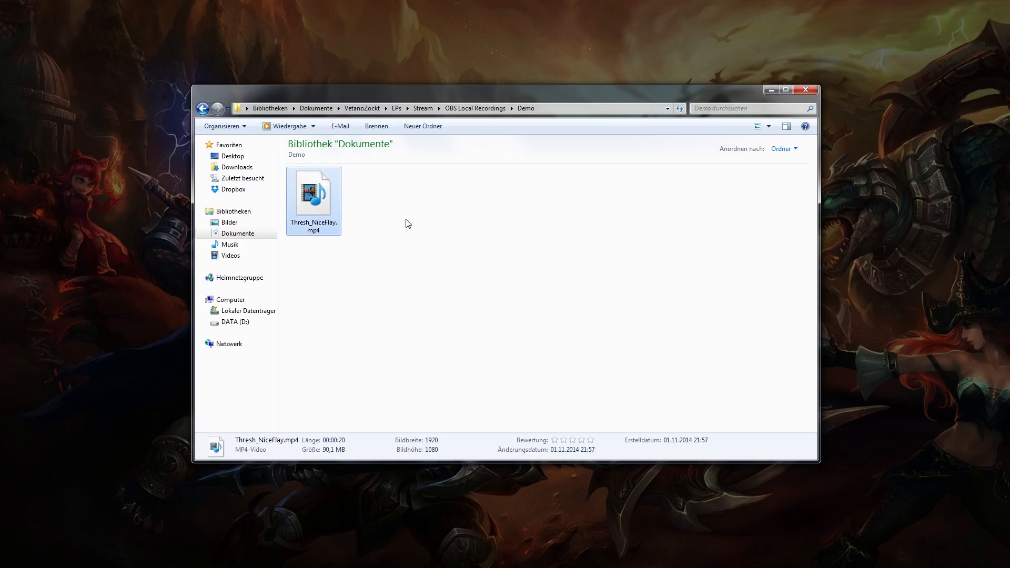
pyautogui.moveTo(309, 204)
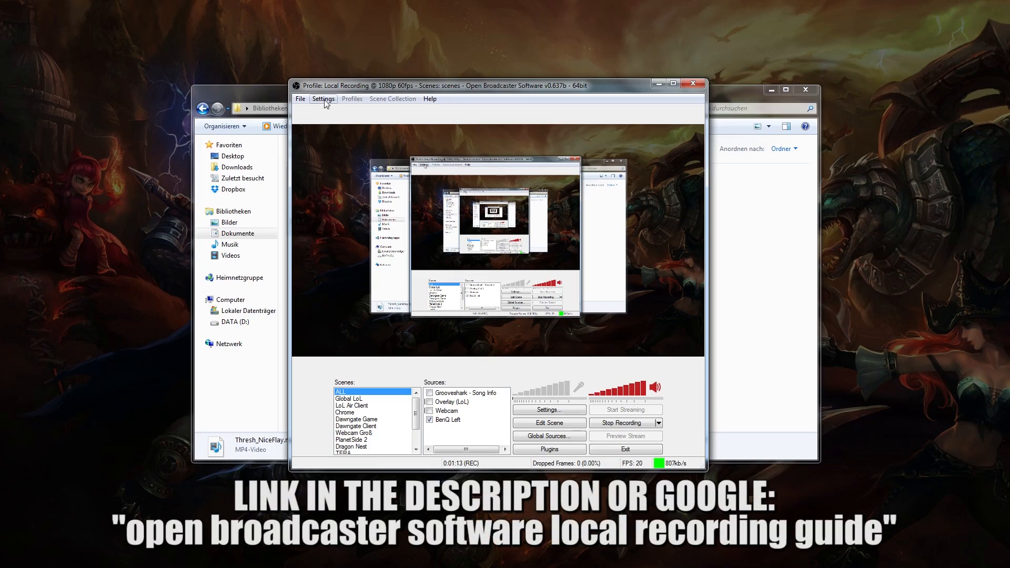
# Bring up the OBS Settings window and go through Broadcast Settings to the Video page (1920×1080, 60 FPS).
pyautogui.click(323, 99)
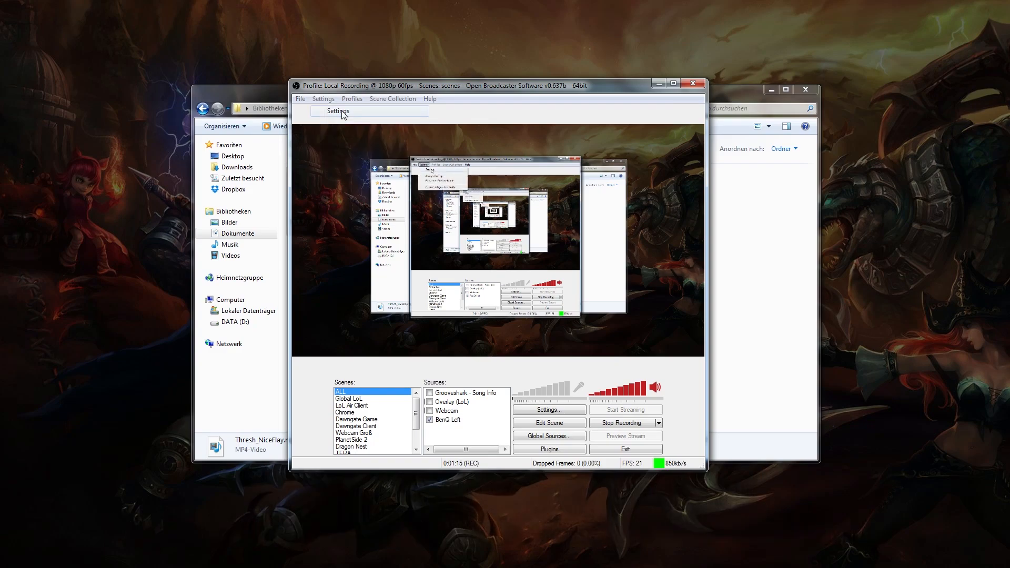
pyautogui.click(338, 112)
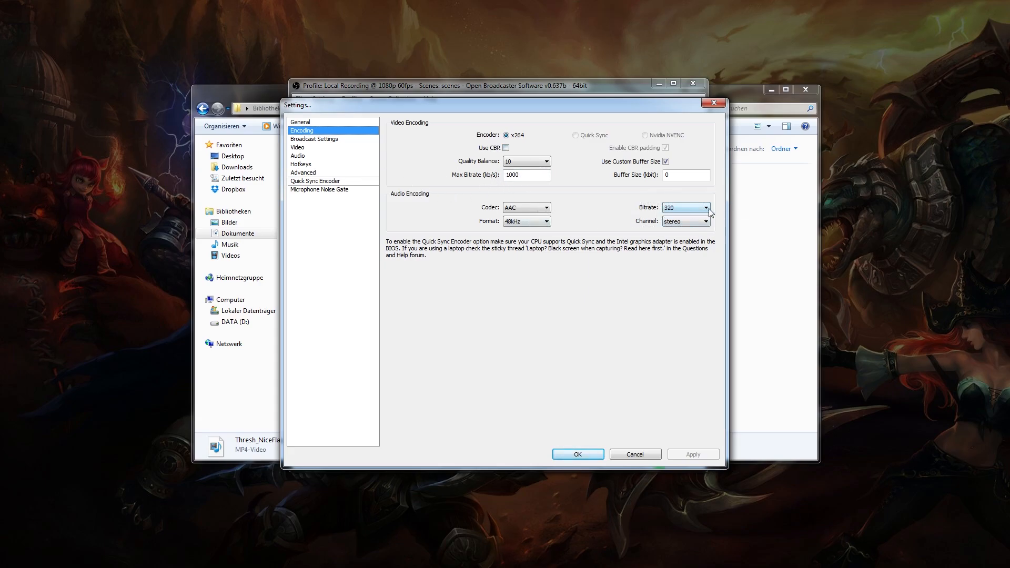
pyautogui.click(315, 139)
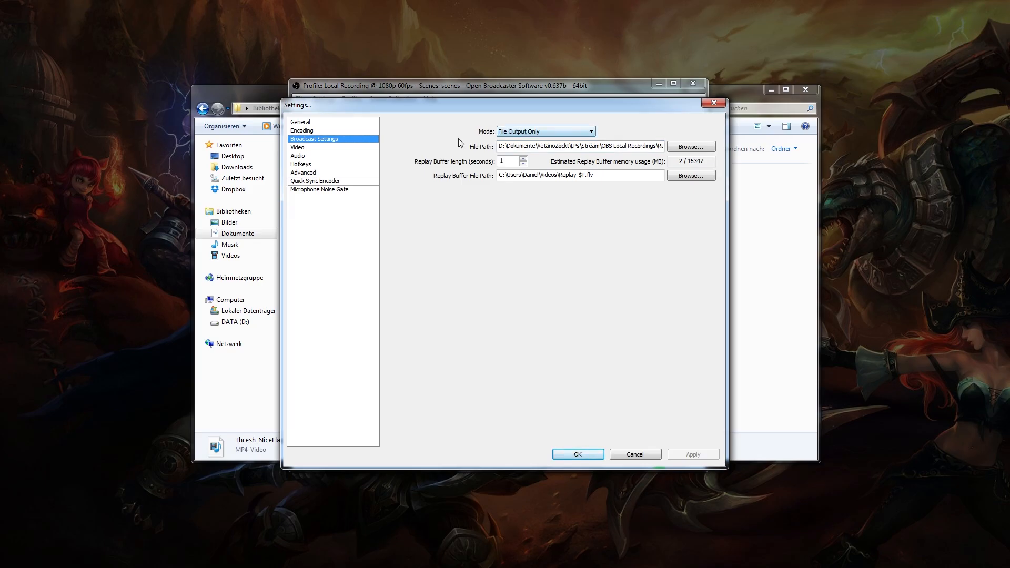
pyautogui.click(296, 147)
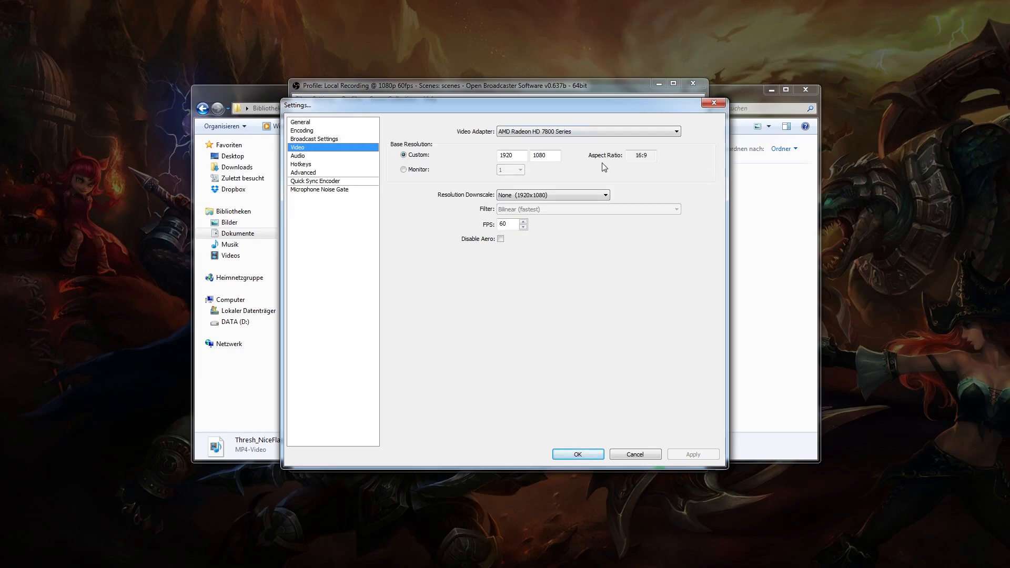
pyautogui.moveTo(342, 172)
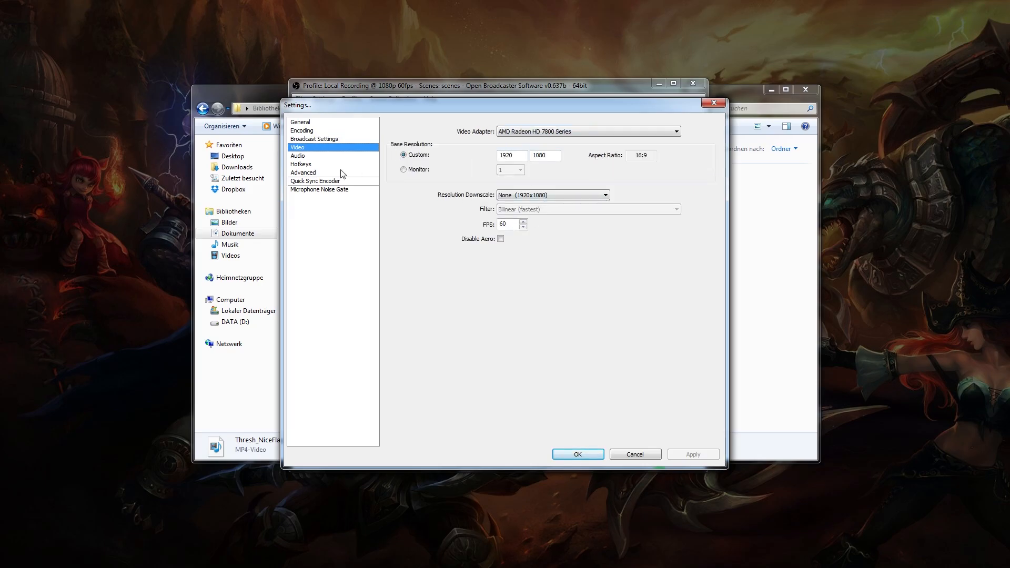
# Show the Hotkeys page where F10 starts recording and F11 stops it.
pyautogui.click(301, 163)
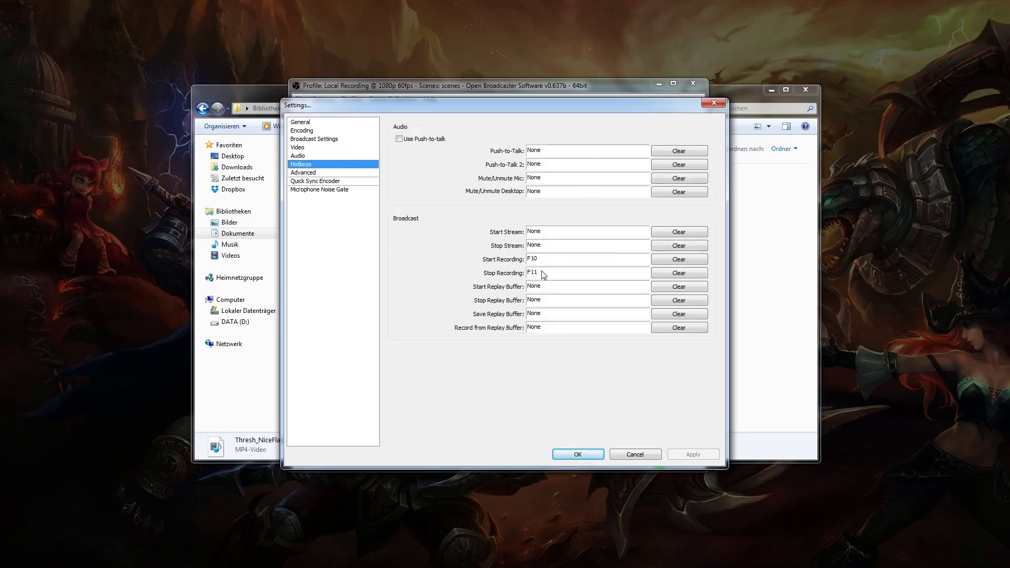
pyautogui.moveTo(494, 259)
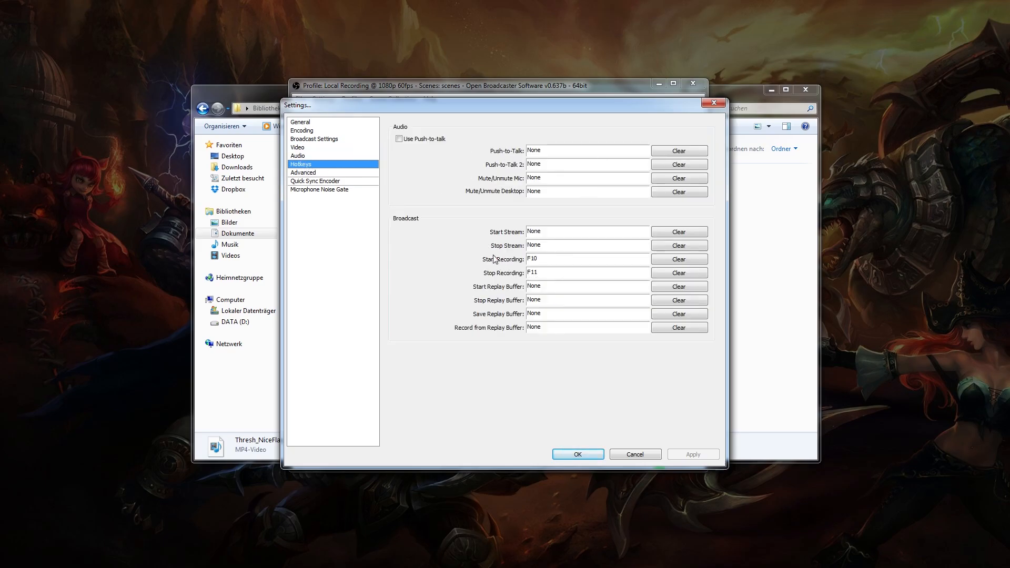
pyautogui.moveTo(503, 261)
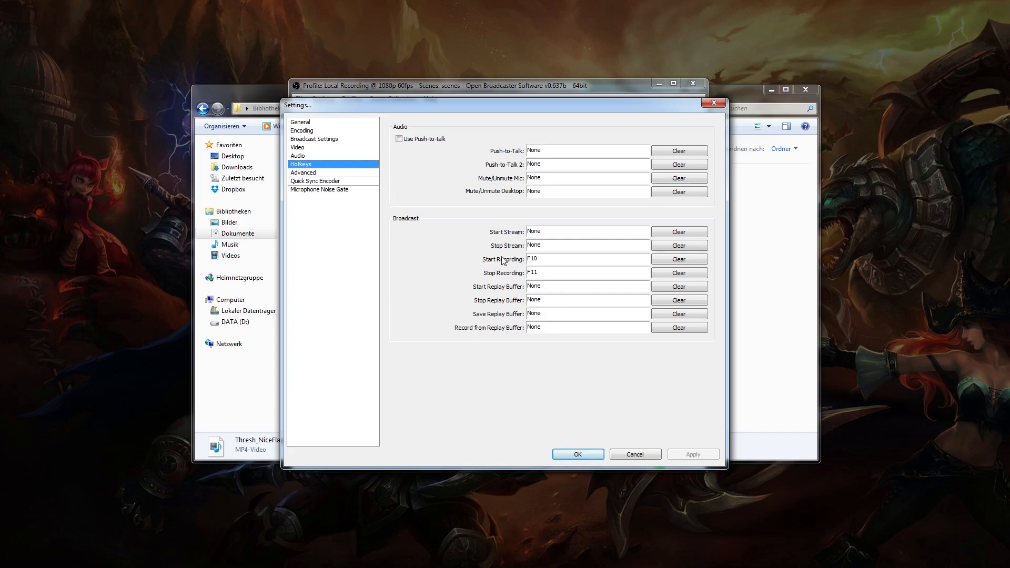
pyautogui.moveTo(479, 266)
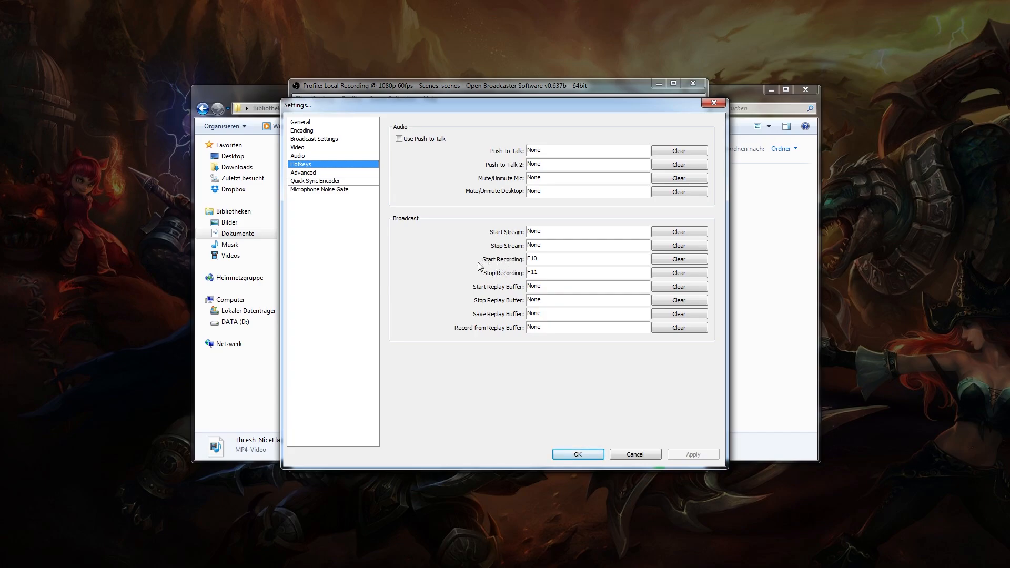
pyautogui.moveTo(639, 259)
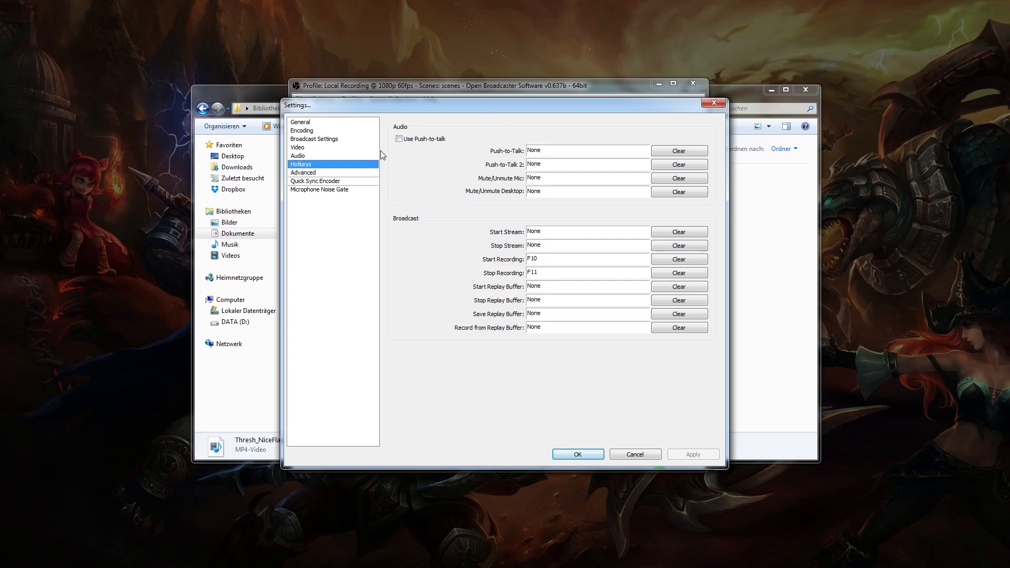
pyautogui.moveTo(932, 309)
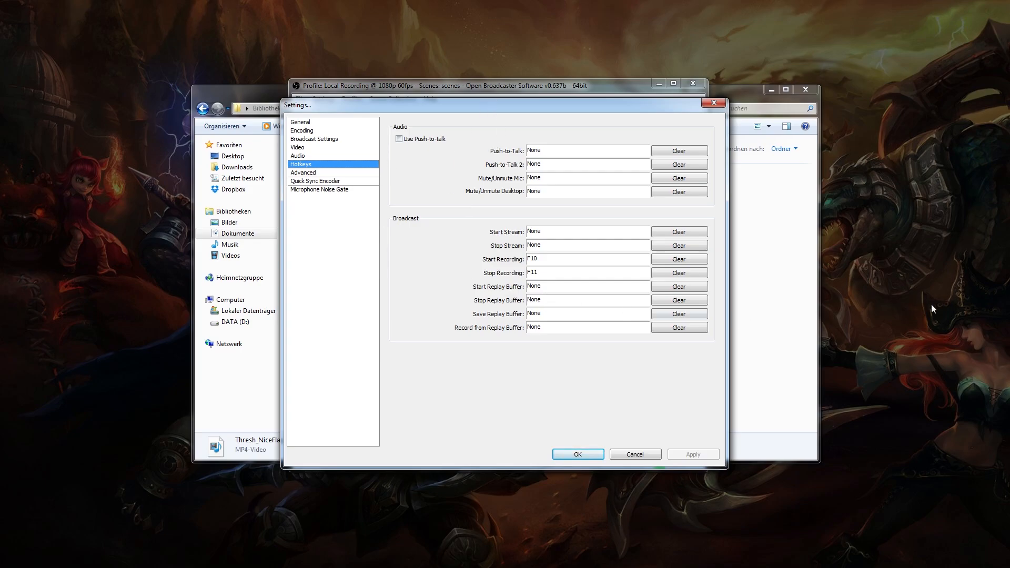
pyautogui.moveTo(859, 347)
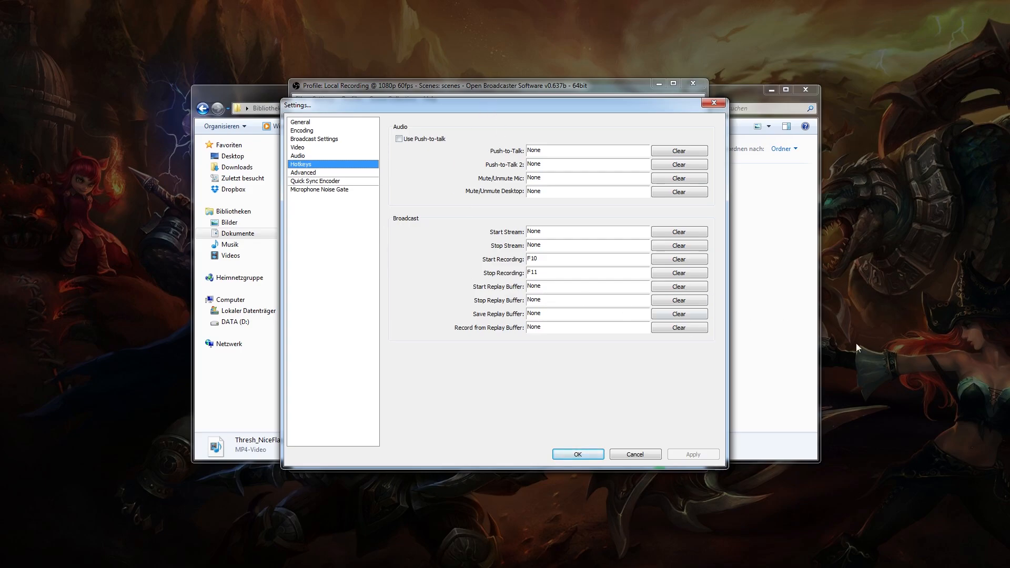
pyautogui.moveTo(574, 376)
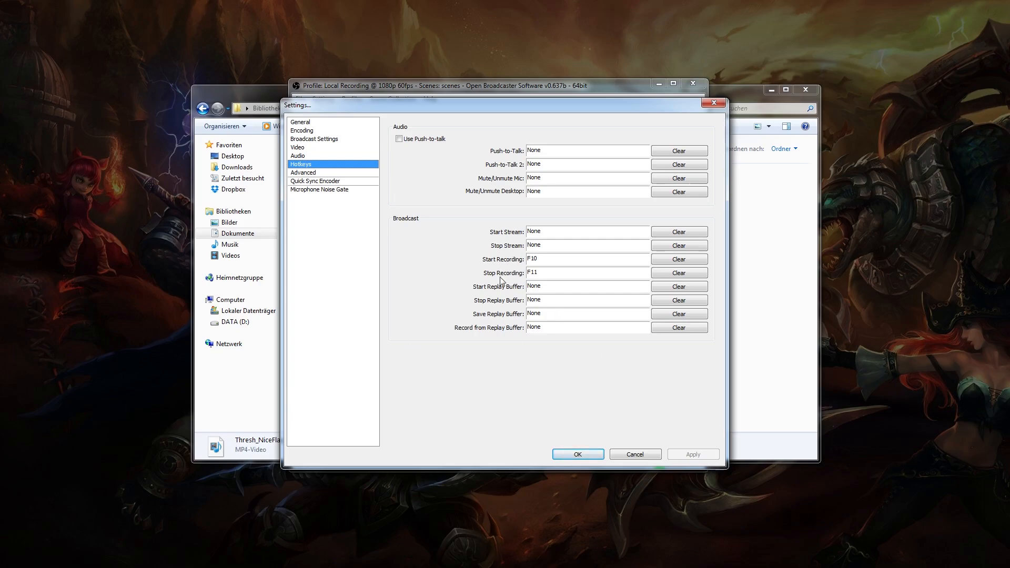
# Review the Advanced page's custom x264 setting crf=15, then the General page, and close Settings.
pyautogui.click(303, 173)
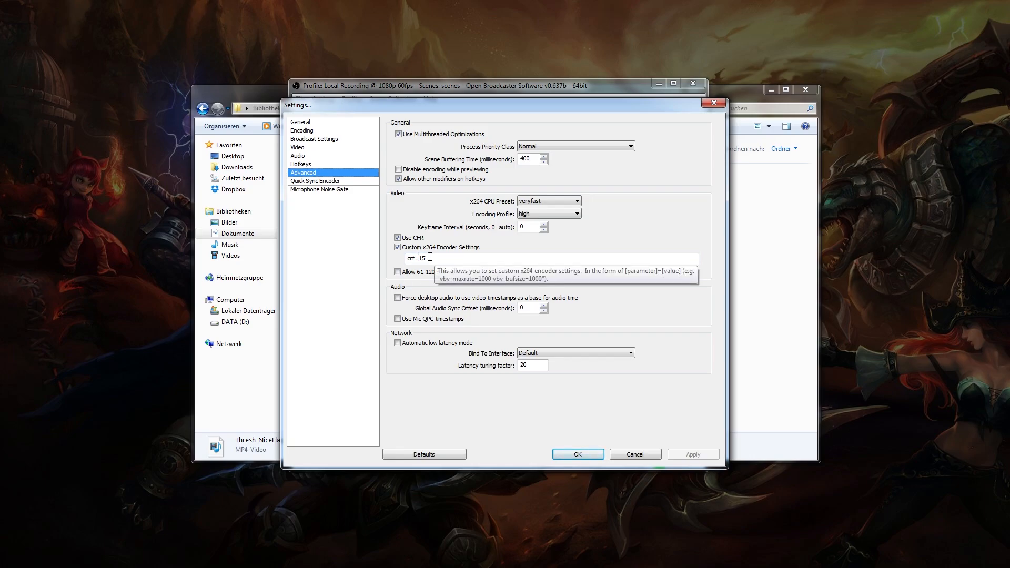
pyautogui.moveTo(440, 210)
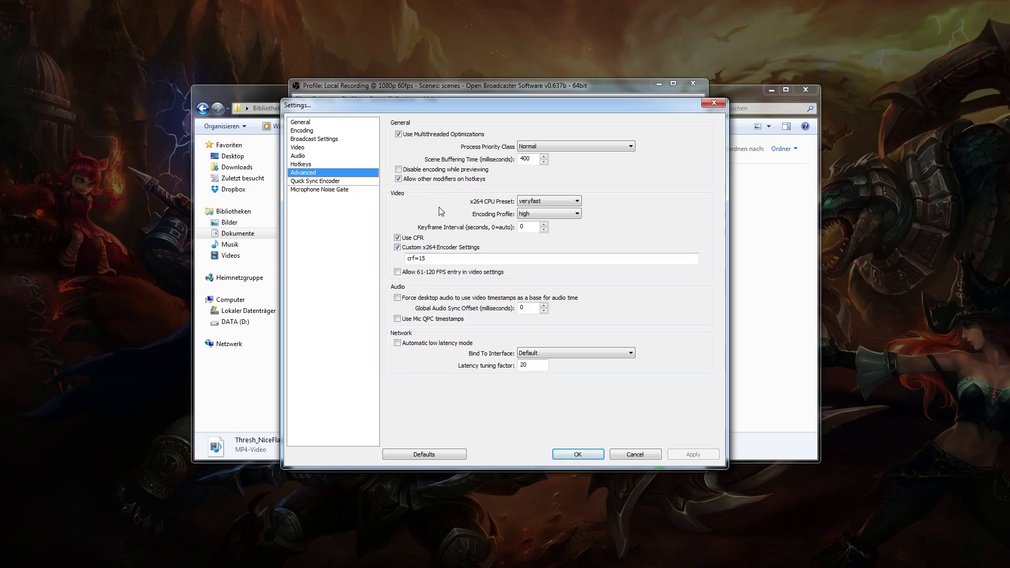
pyautogui.moveTo(438, 204)
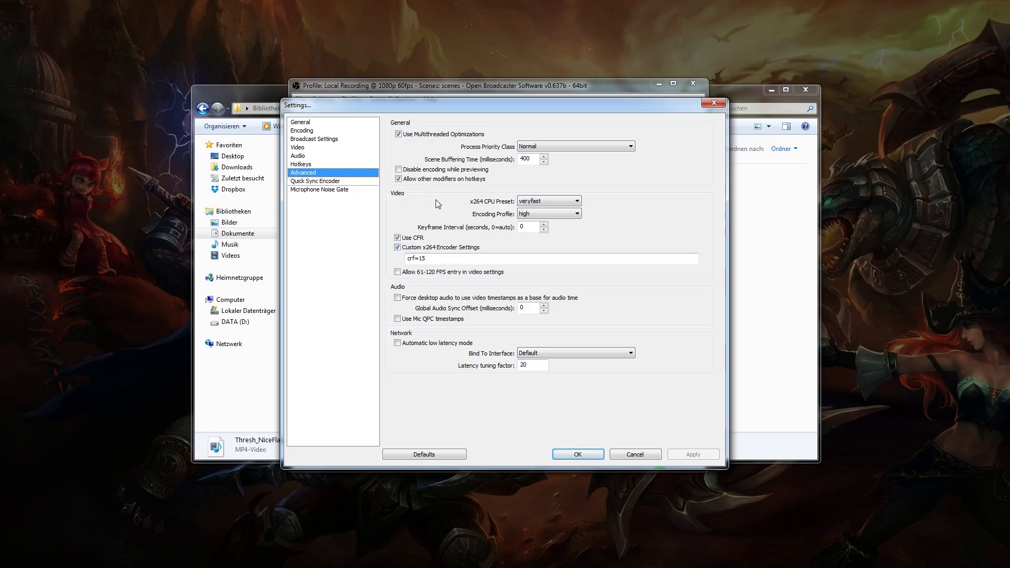
pyautogui.click(300, 122)
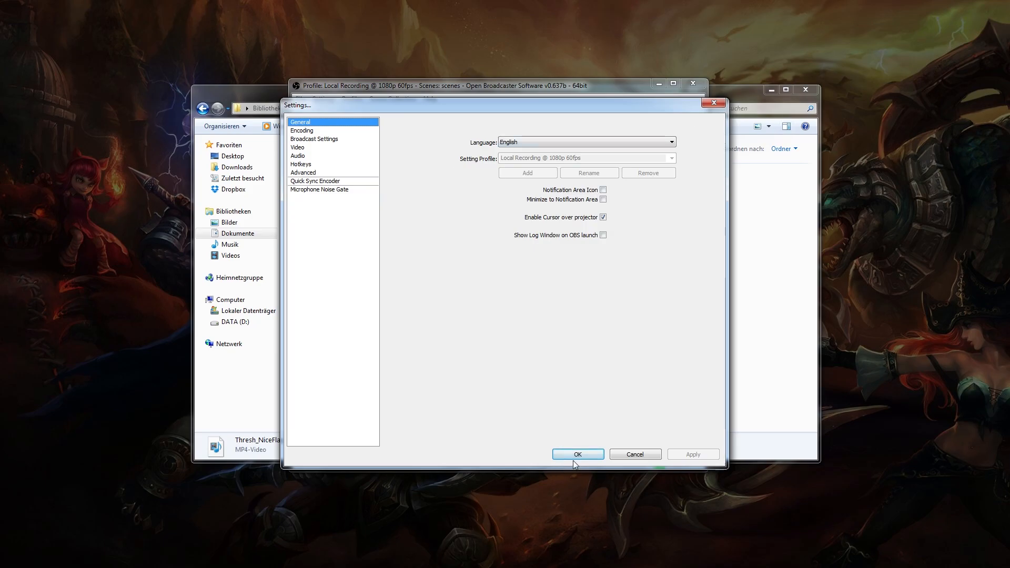
pyautogui.click(578, 454)
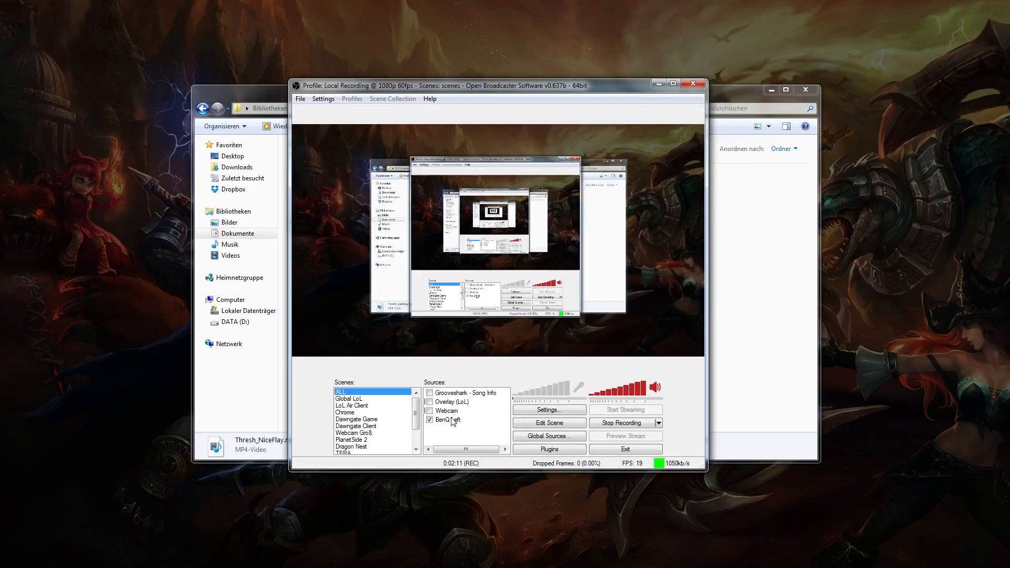
pyautogui.moveTo(499, 426)
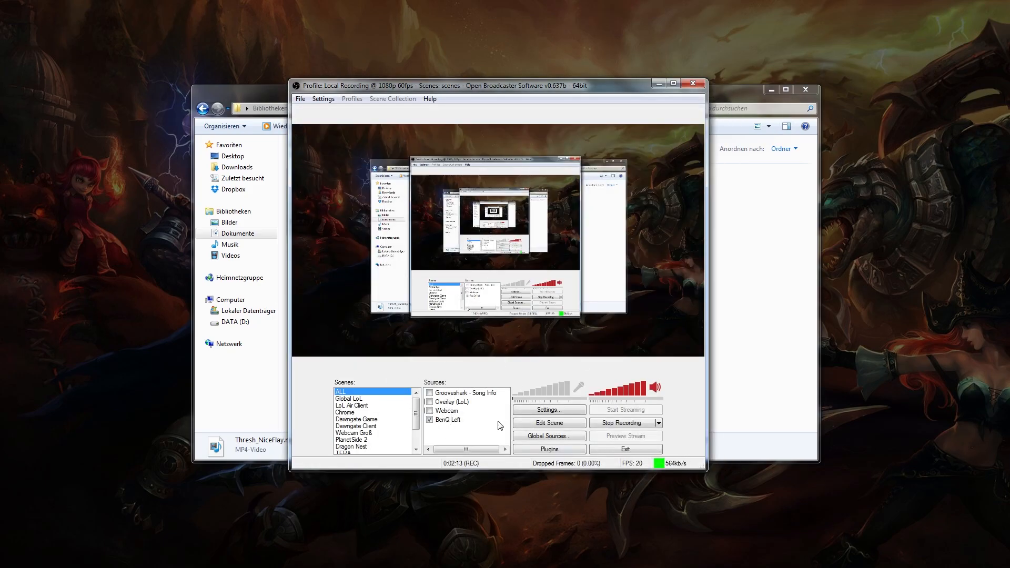
# Start adding a Game Capture source from the Sources context menu.
pyautogui.rightClick(466, 425)
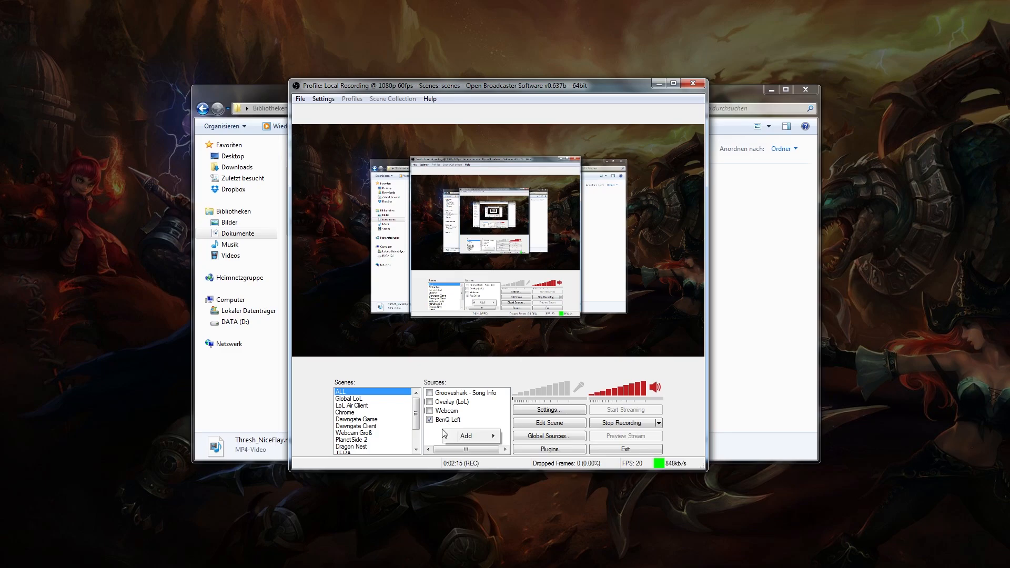
pyautogui.click(467, 435)
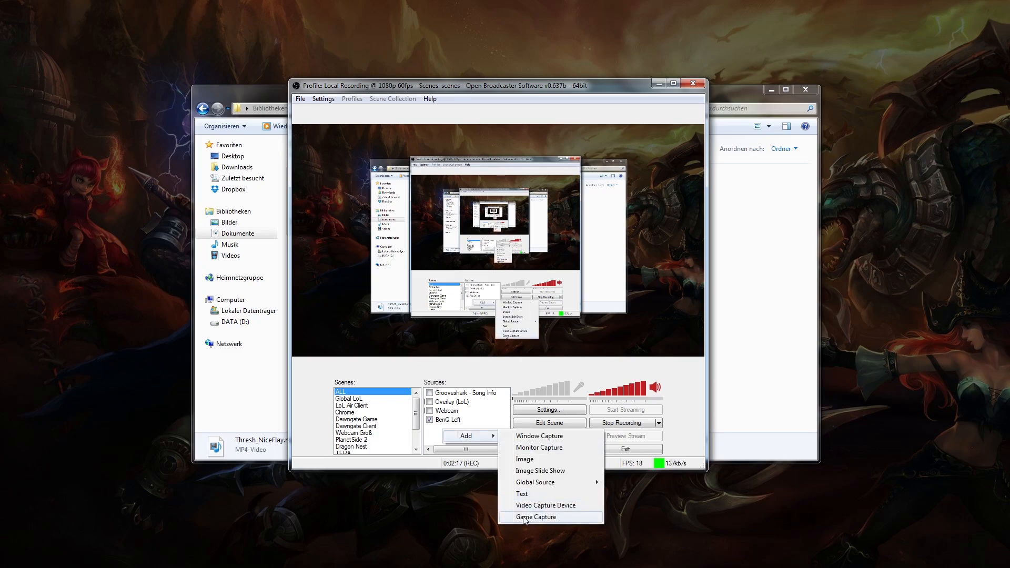
pyautogui.click(536, 516)
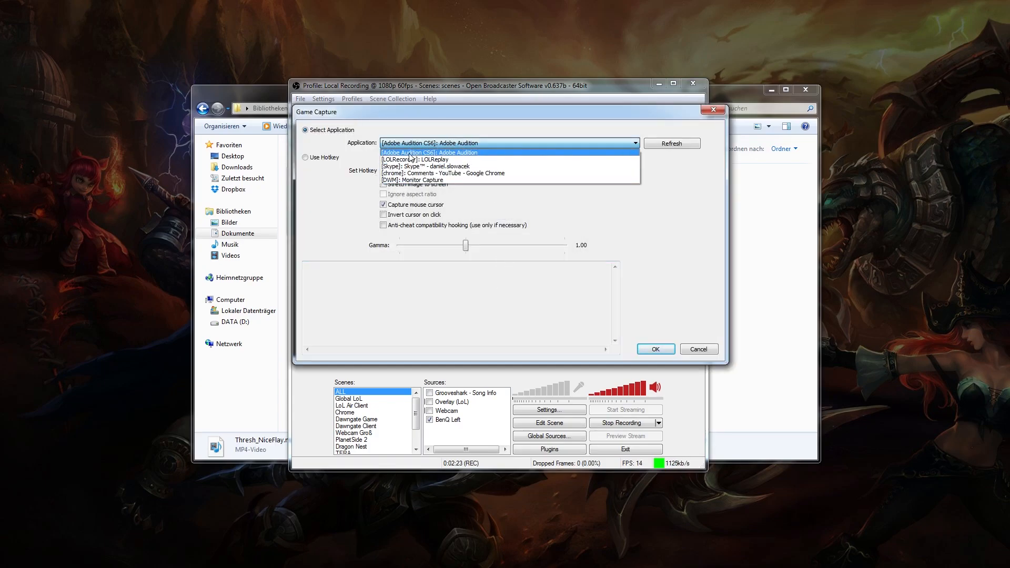
pyautogui.moveTo(436, 161)
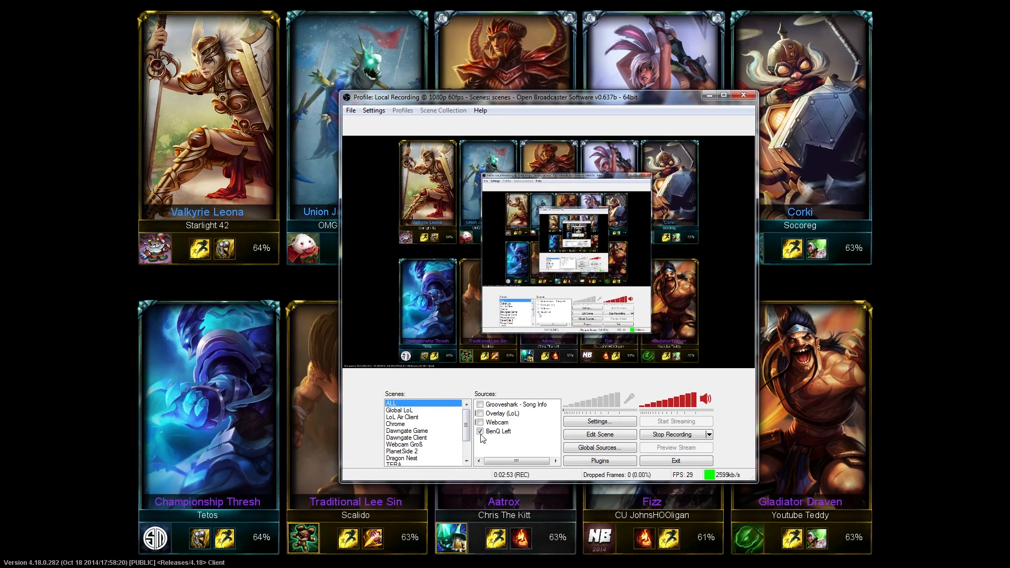
# Add a Game Capture source named 'LoL' capturing the League of Legends (TM) Client.
pyautogui.click(499, 432)
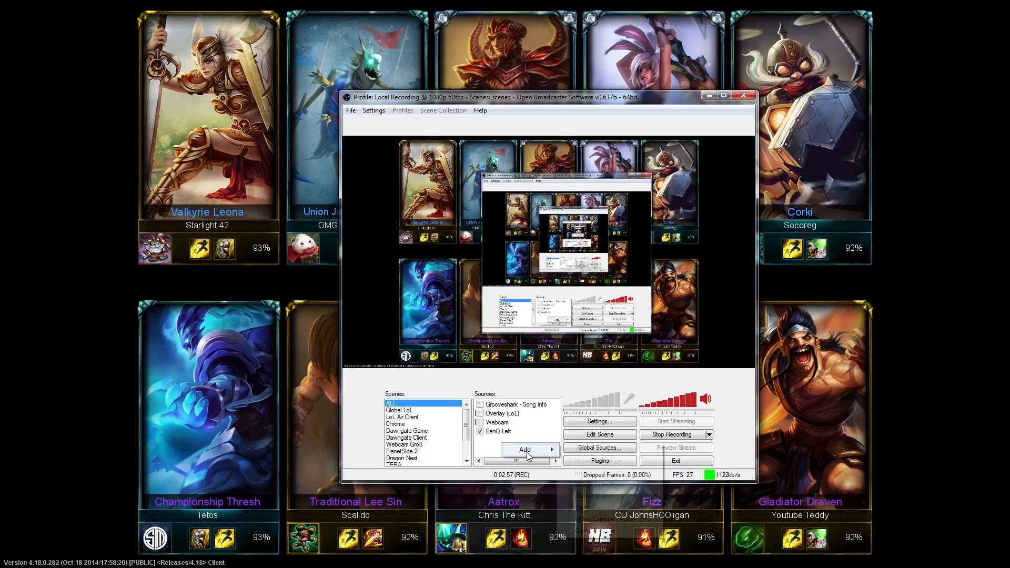
pyautogui.click(528, 449)
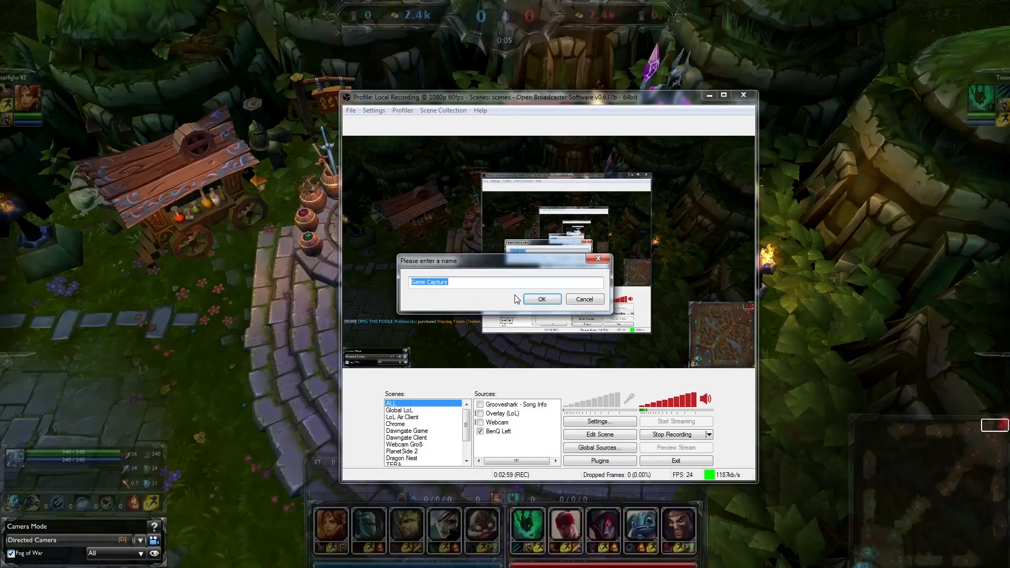
pyautogui.write('LoL')
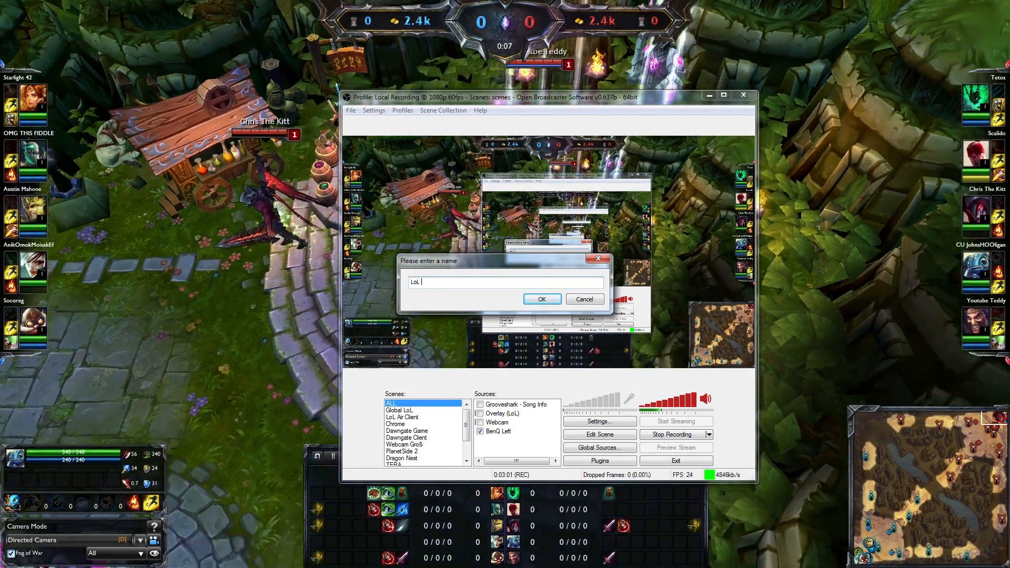
pyautogui.click(542, 299)
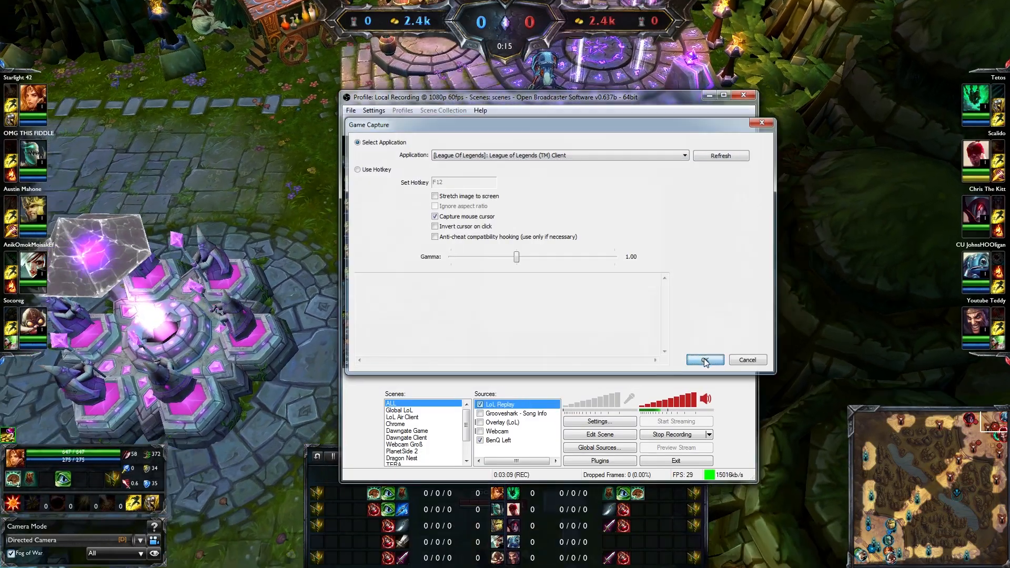
pyautogui.click(705, 360)
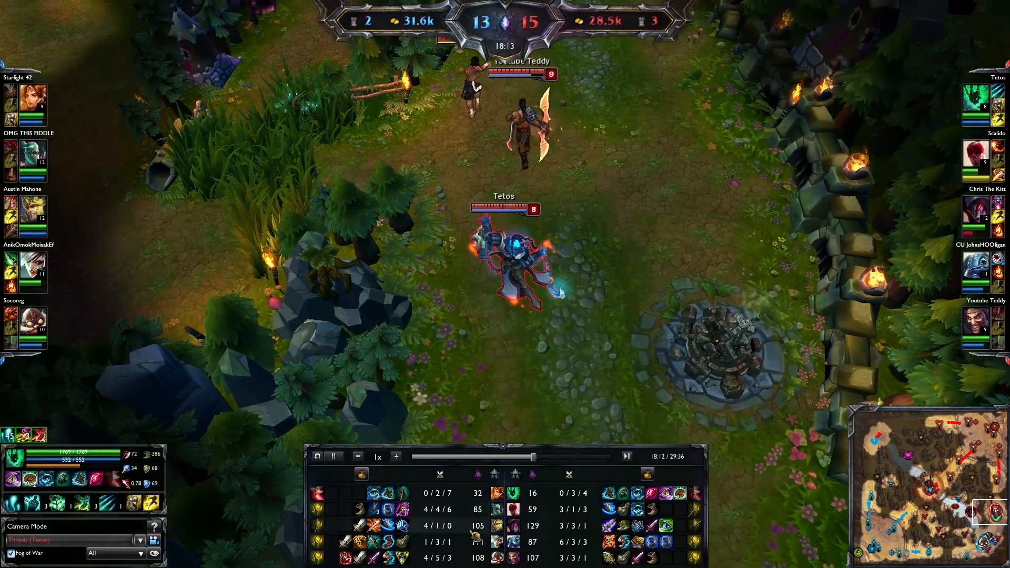
# Drag the replay timeline bar to skip ahead past the 18-minute mark.
pyautogui.moveTo(550, 457); pyautogui.dragTo(544, 457)
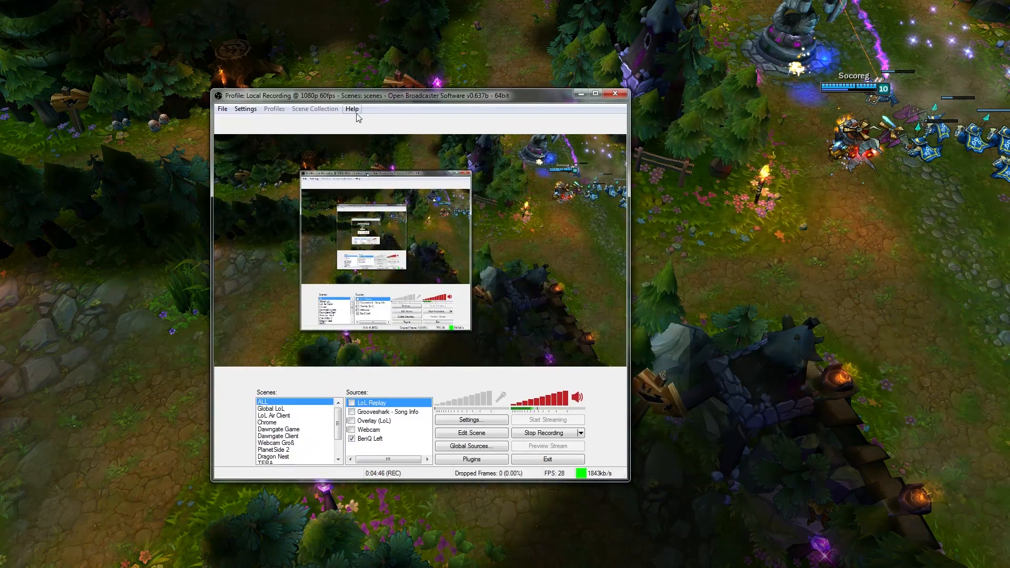
# Look at the LoL Replay source's context menu options.
pyautogui.rightClick(370, 402)
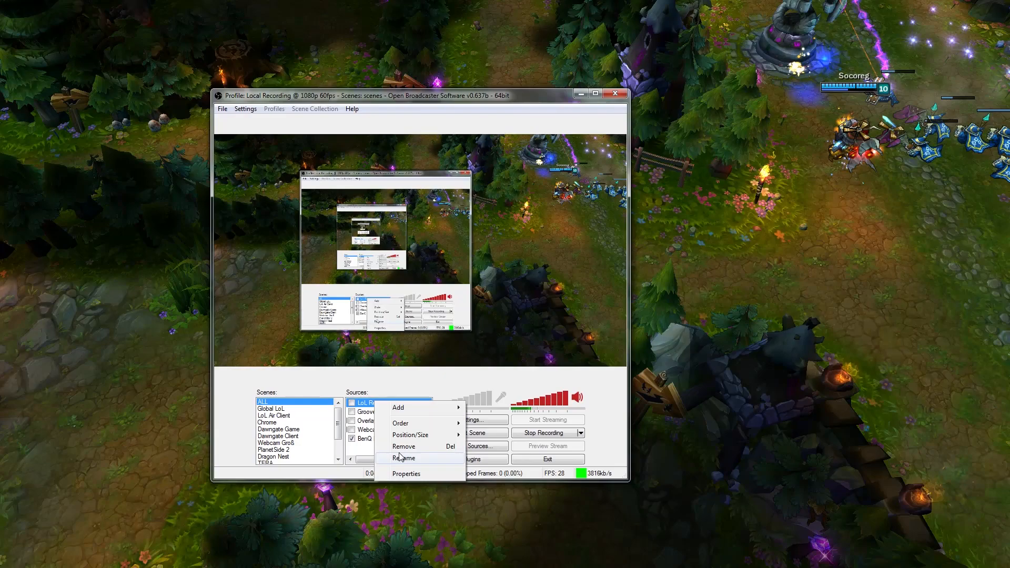
pyautogui.click(404, 447)
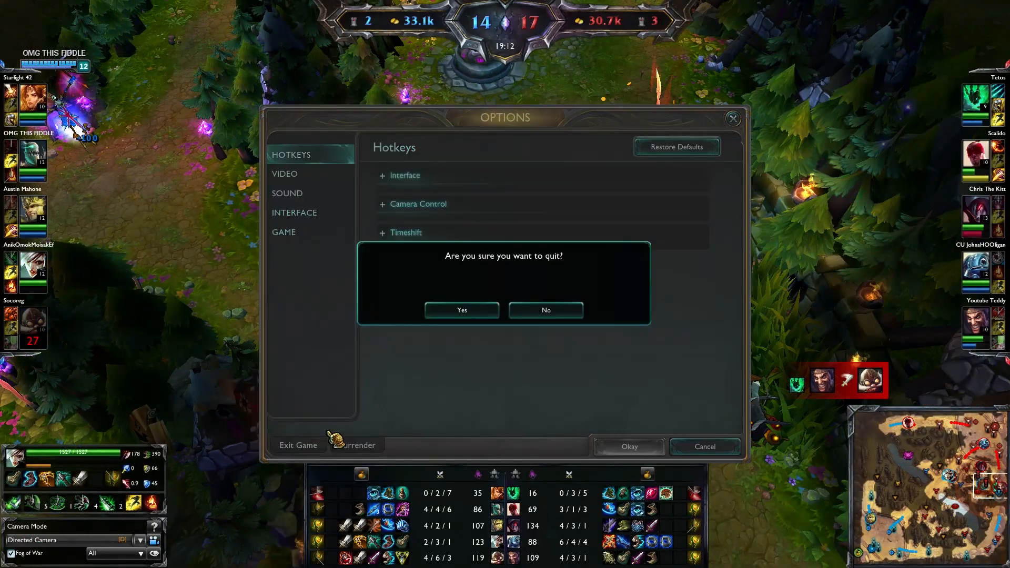
# Confirm quitting the League of Legends replay.
pyautogui.click(546, 309)
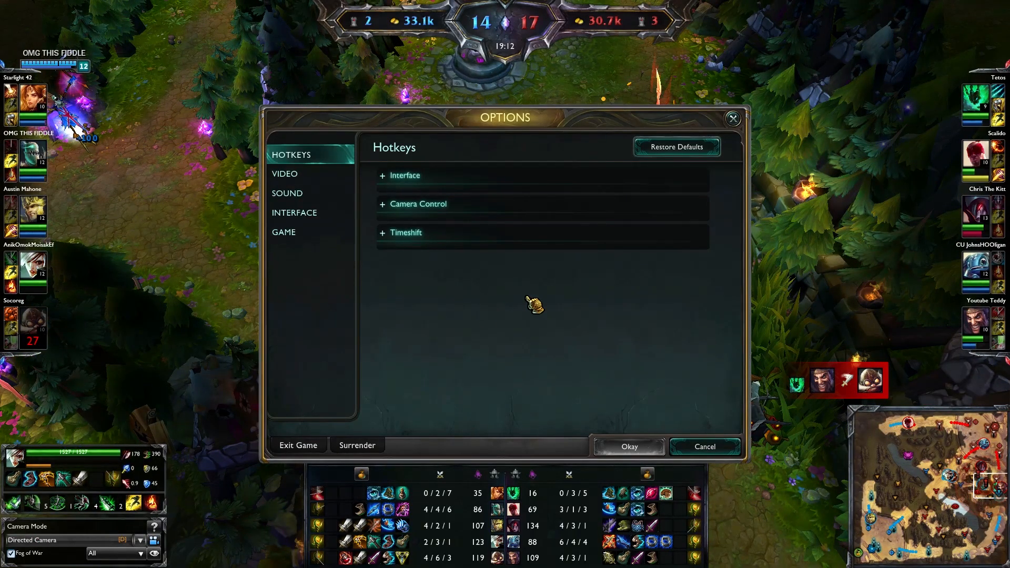
pyautogui.moveTo(514, 307)
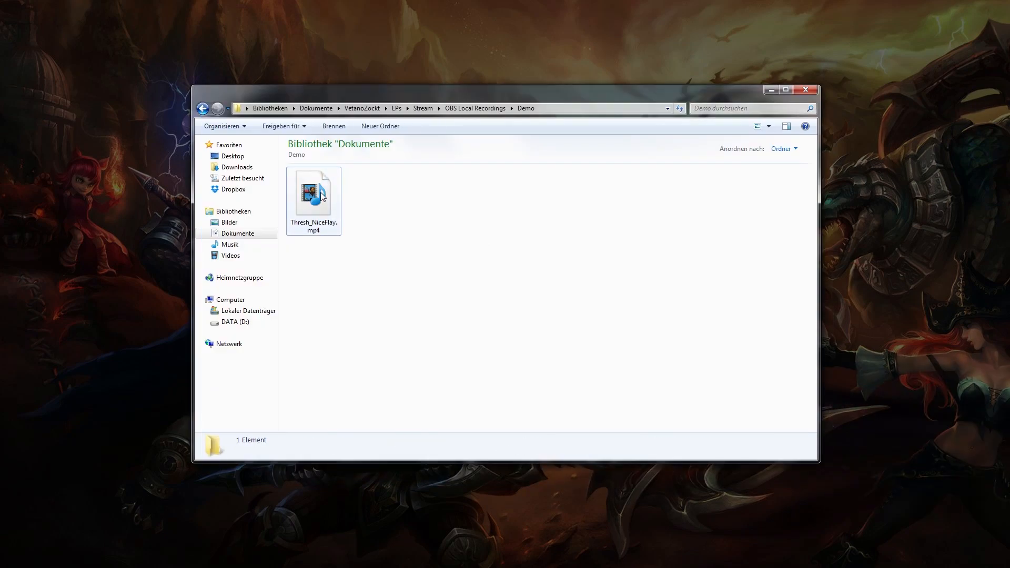
pyautogui.click(314, 194)
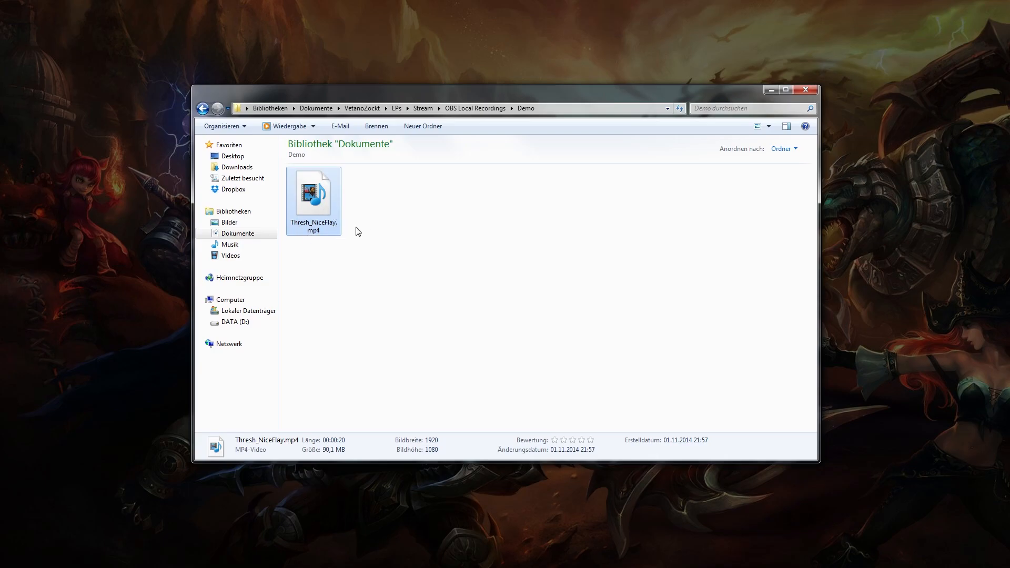
pyautogui.click(401, 239)
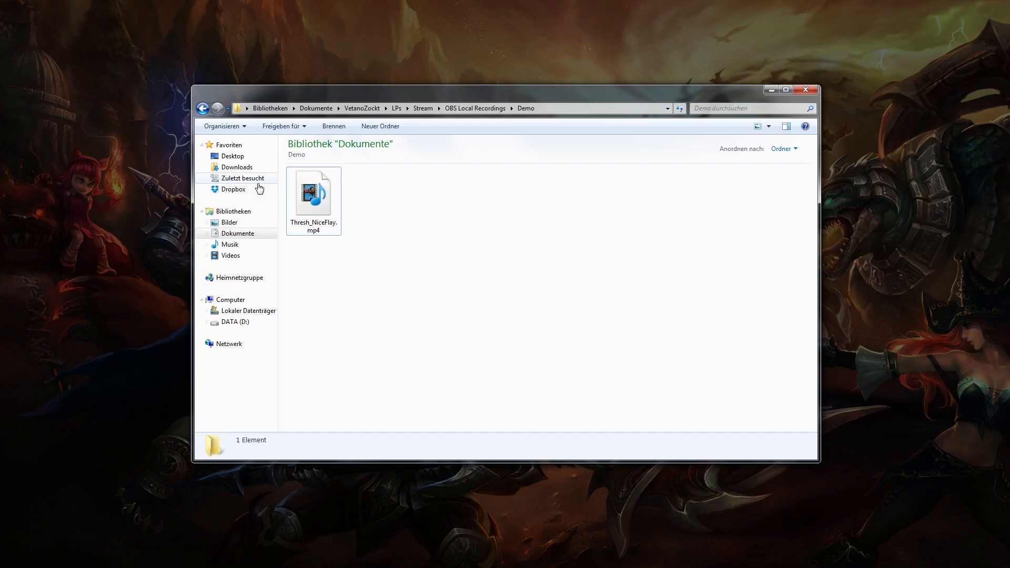
pyautogui.click(313, 194)
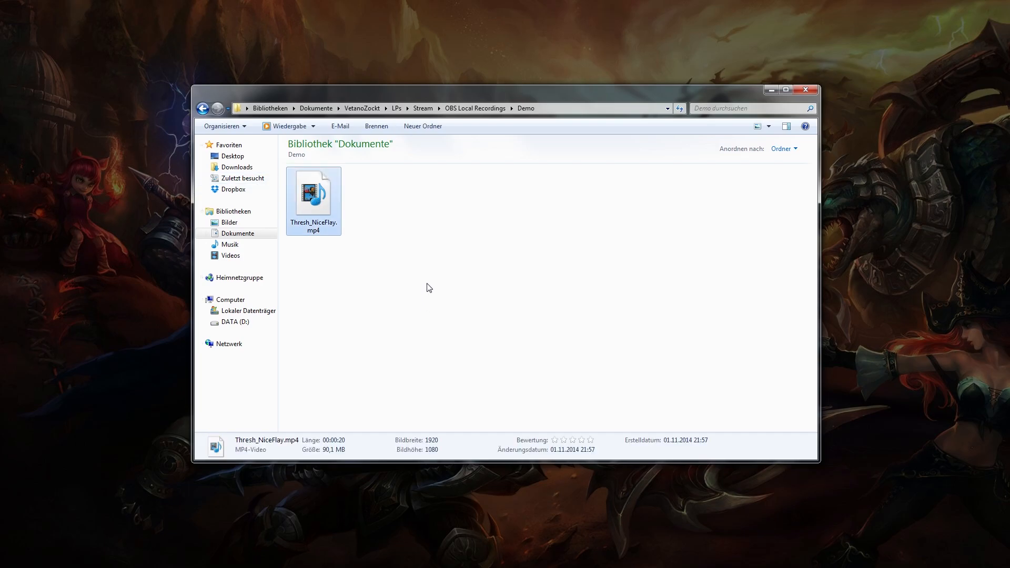
pyautogui.moveTo(491, 271)
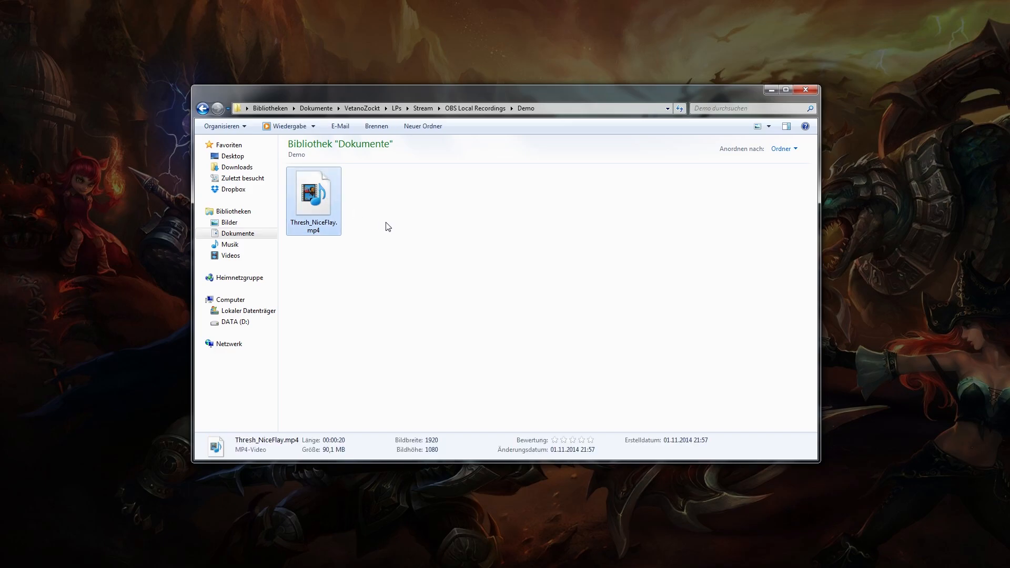
pyautogui.moveTo(394, 232)
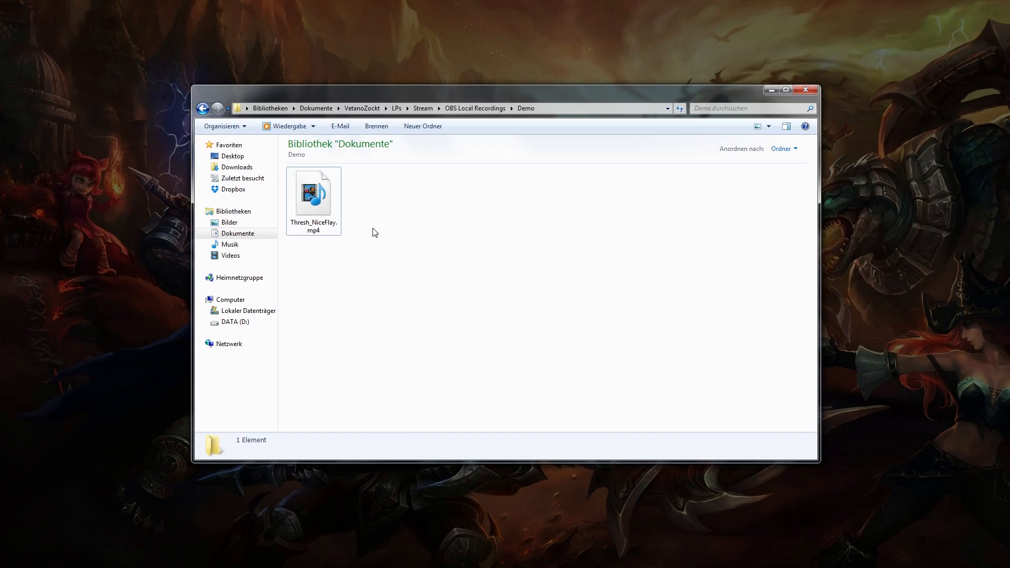
pyautogui.click(314, 194)
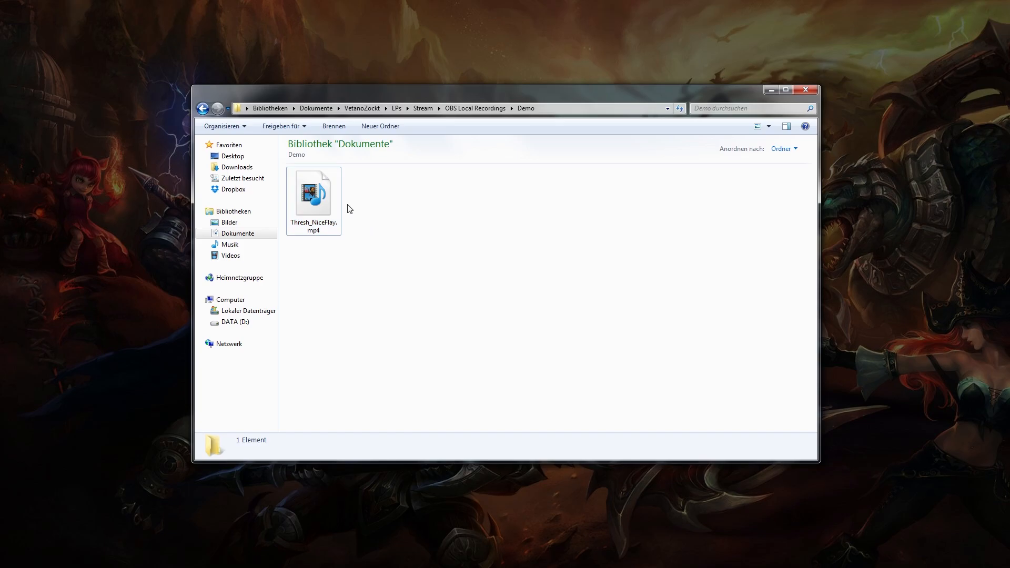
pyautogui.click(314, 194)
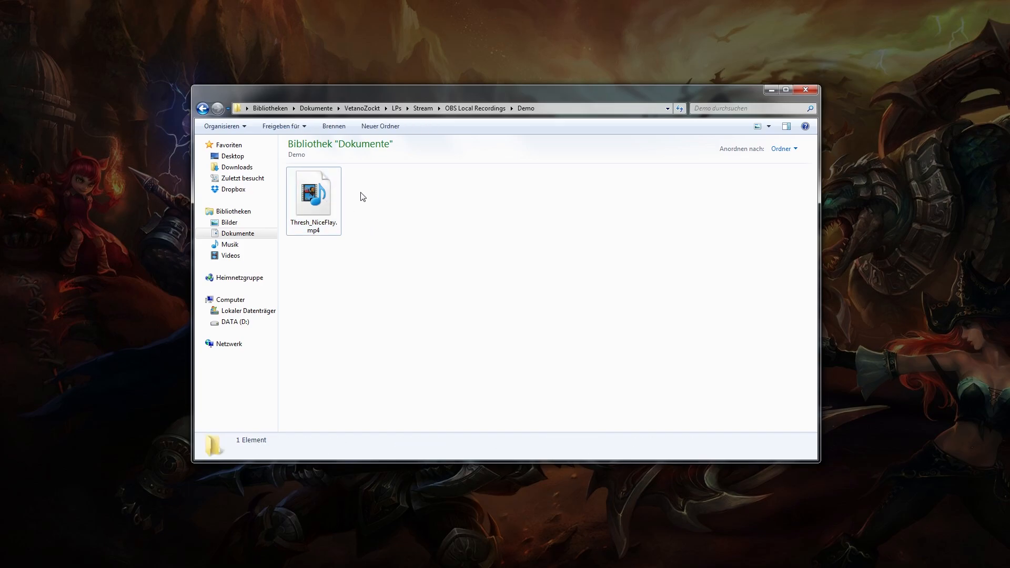
pyautogui.moveTo(375, 198)
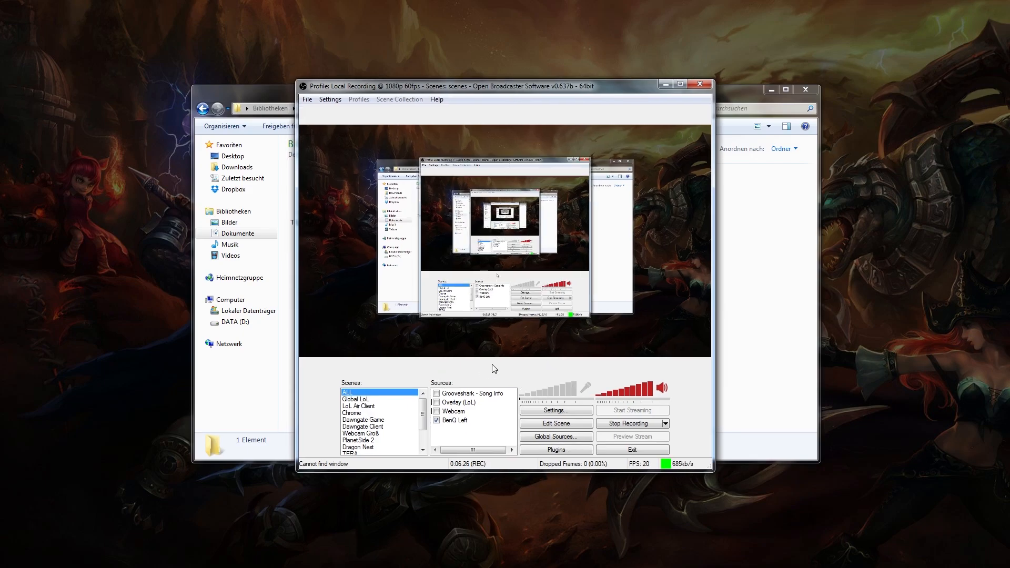
pyautogui.moveTo(498, 371)
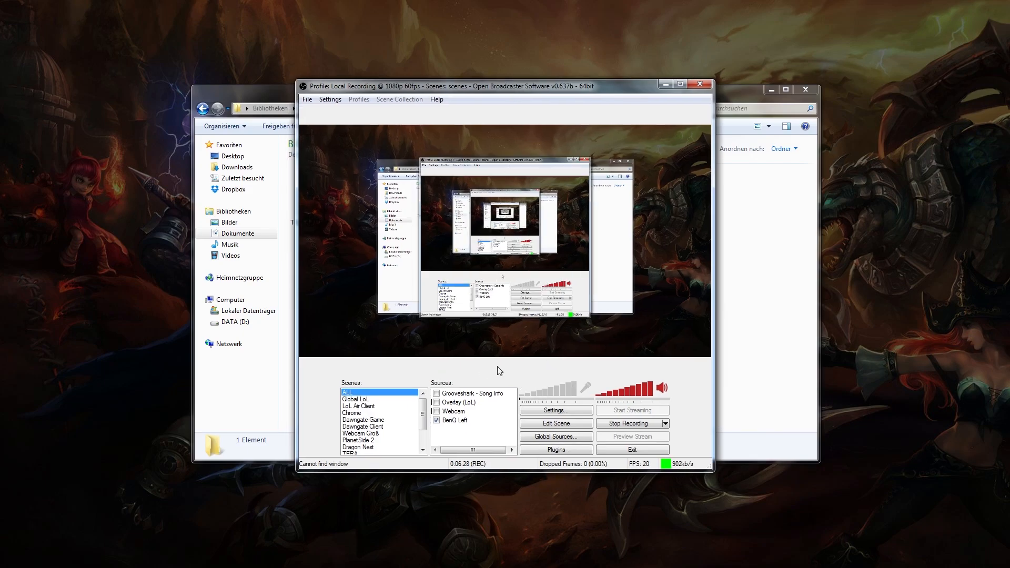